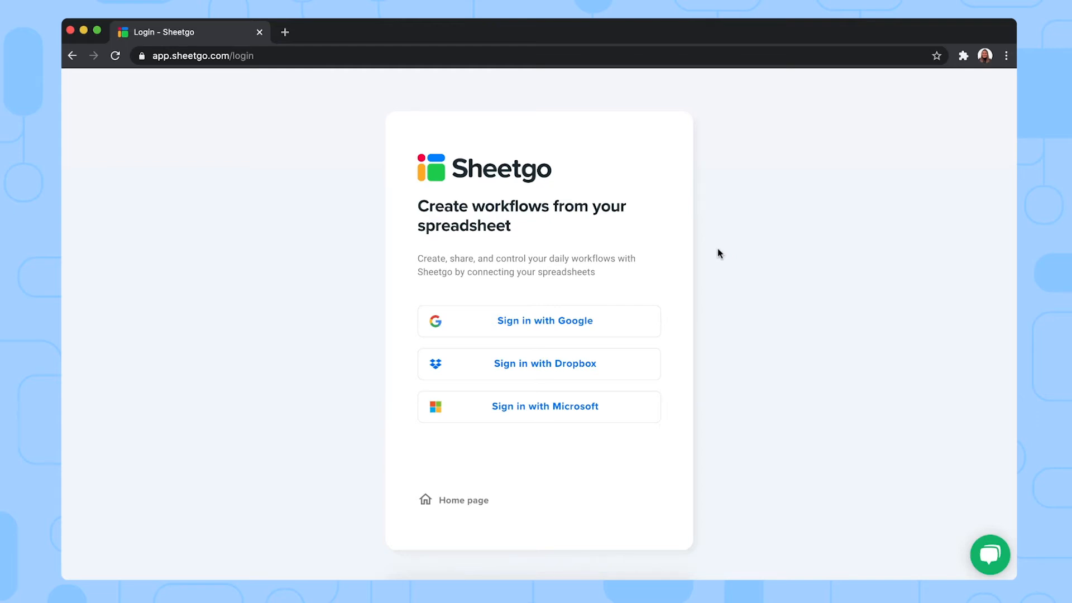
{"action": "mouse_move", "coordinate": [717, 361]}
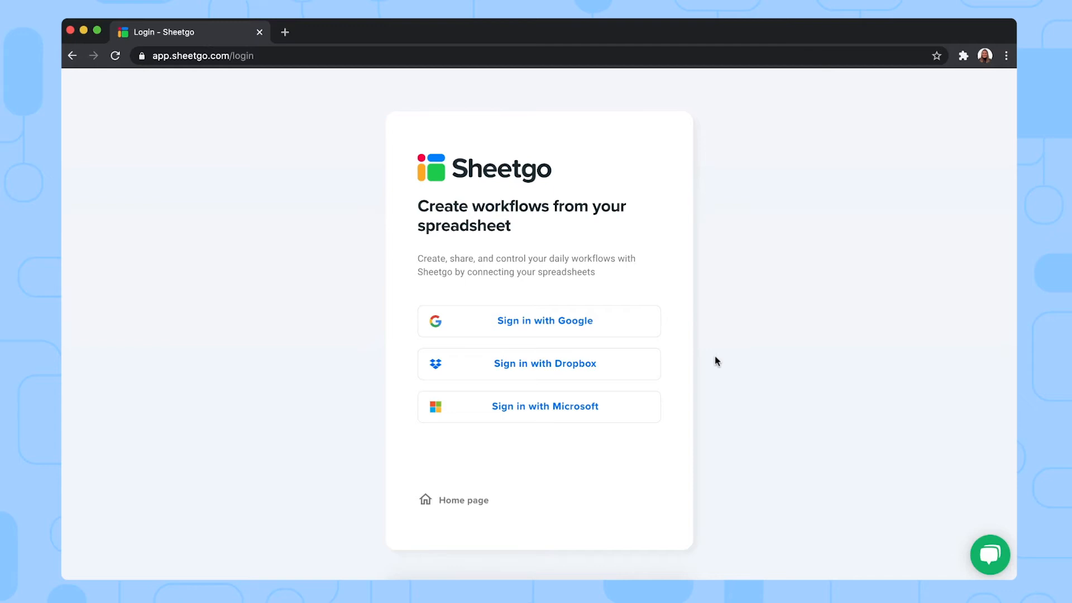
{"action": "mouse_move", "coordinate": [679, 327]}
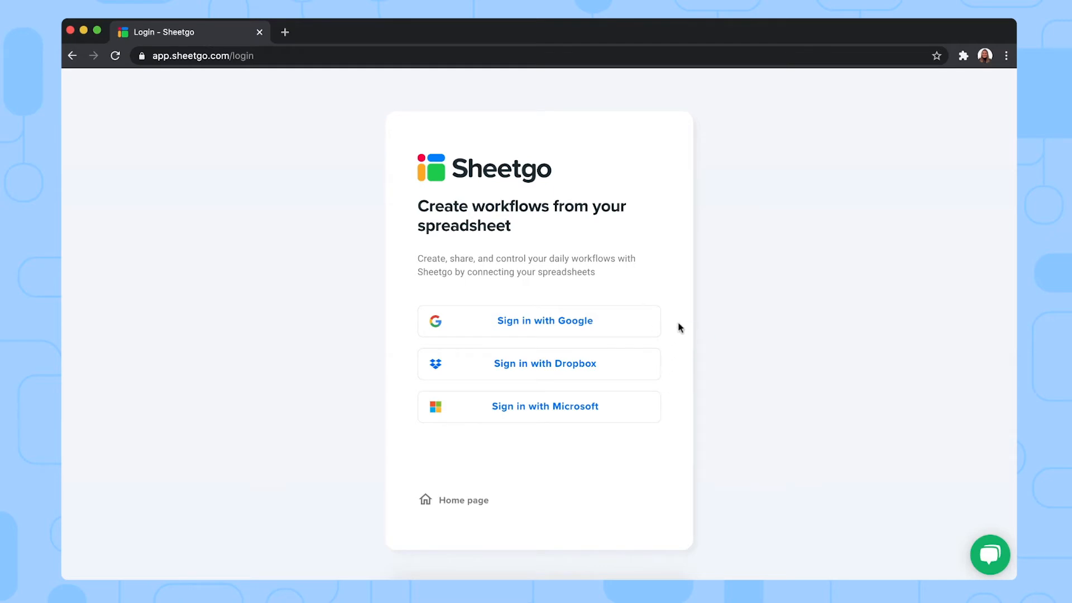
Step: Sign in to Sheetgo with the chosen Google account
{"action": "left_click", "coordinate": [544, 320]}
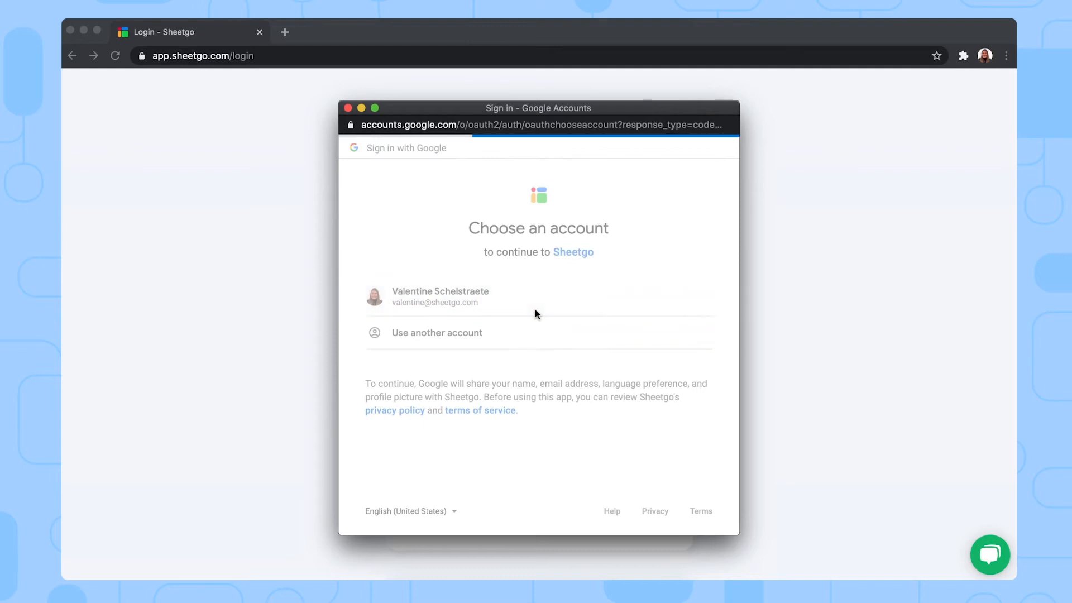
{"action": "left_click", "coordinate": [440, 297]}
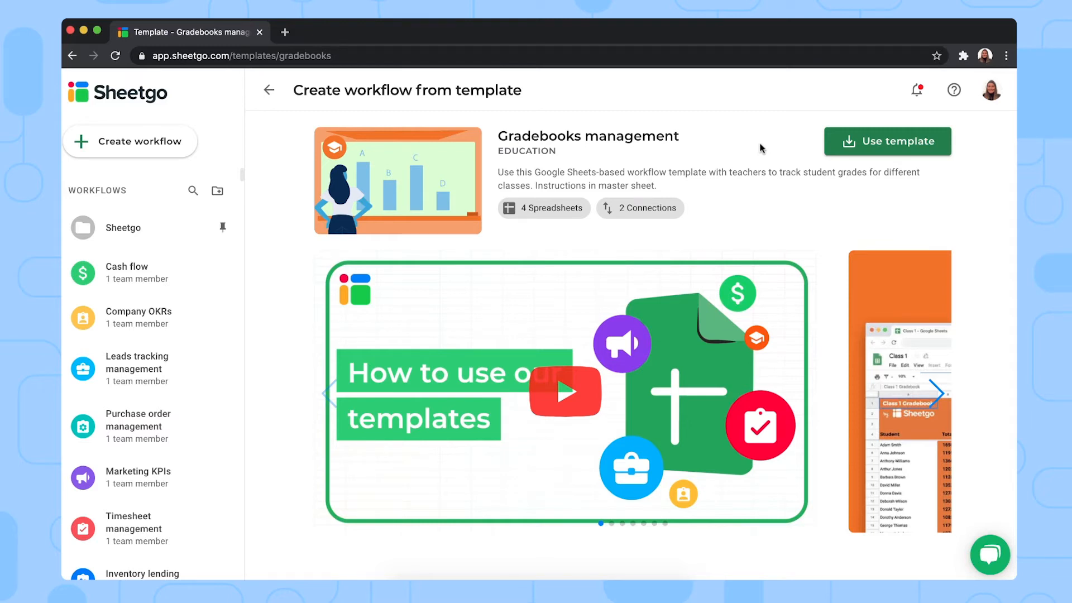
Step: Create a workflow from the Gradebooks management template via 'Use template'
{"action": "left_click", "coordinate": [887, 141]}
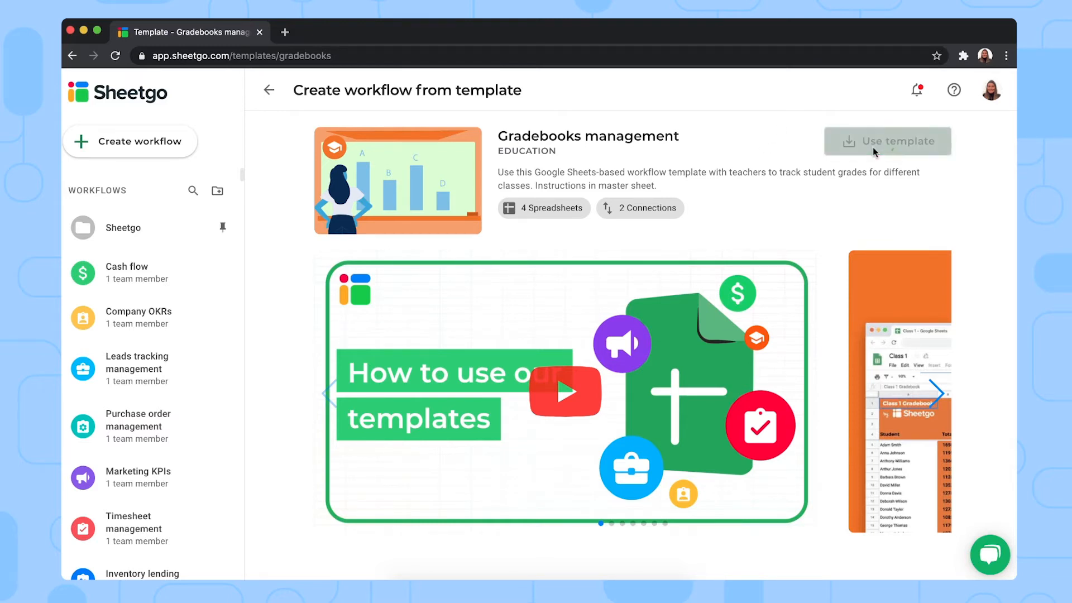
{"action": "left_click", "coordinate": [887, 141]}
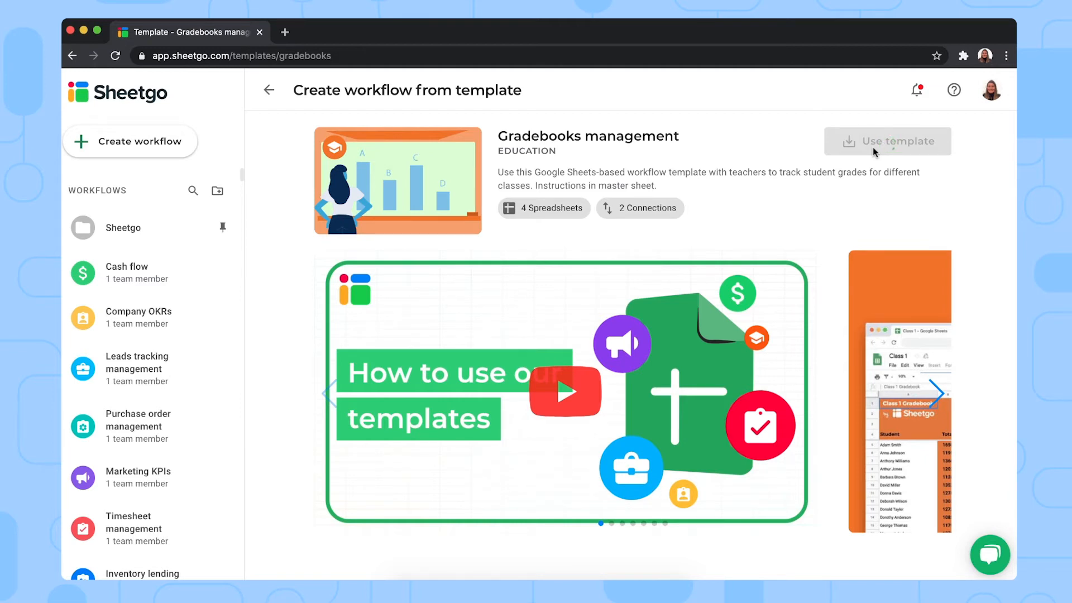
{"action": "left_click", "coordinate": [895, 141]}
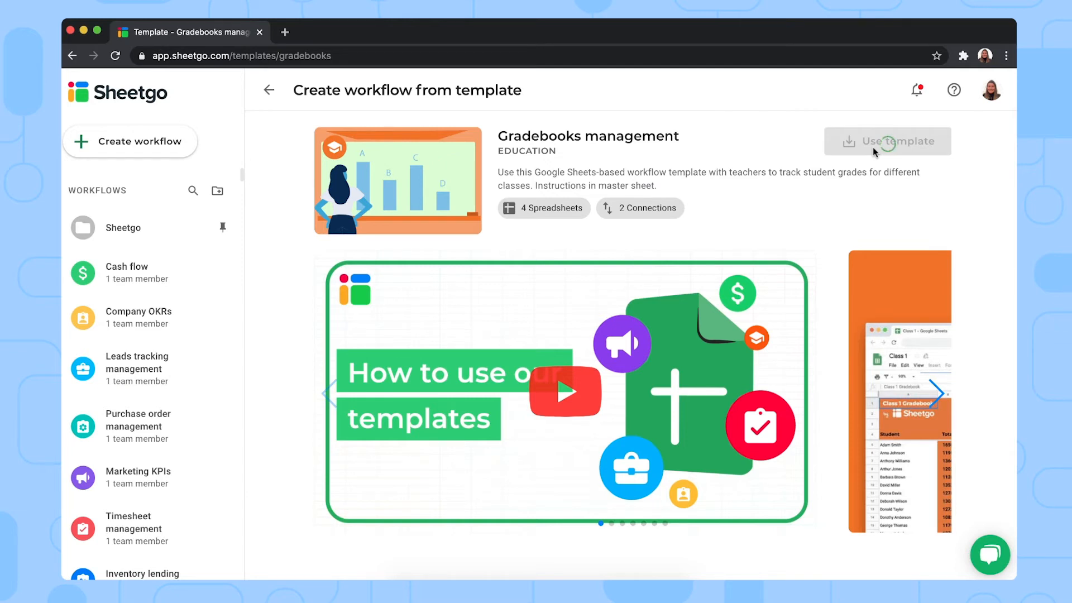
{"action": "left_click", "coordinate": [887, 141]}
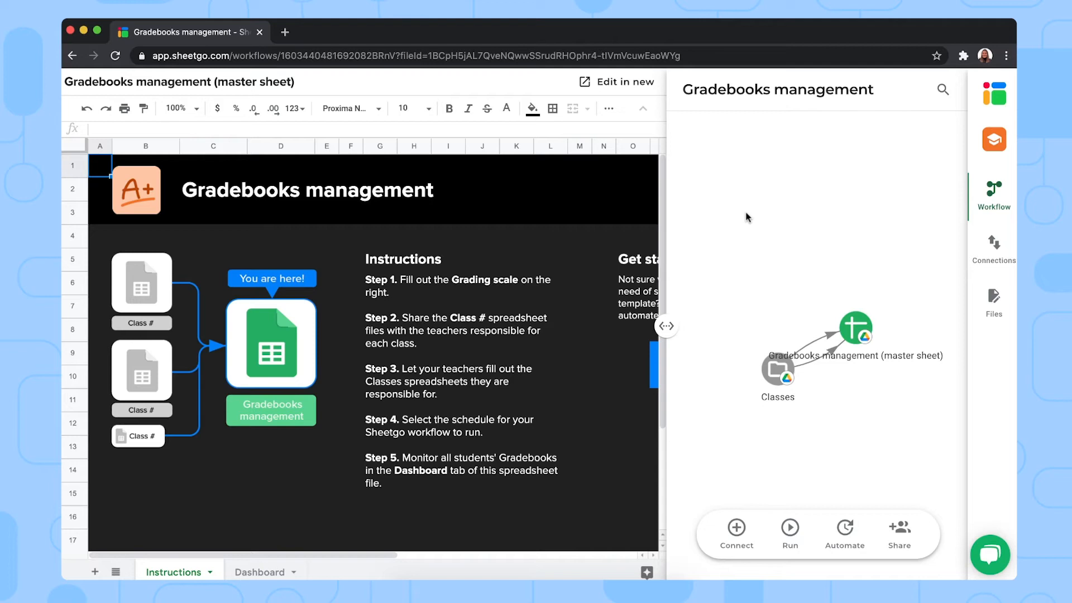
{"action": "mouse_move", "coordinate": [739, 364]}
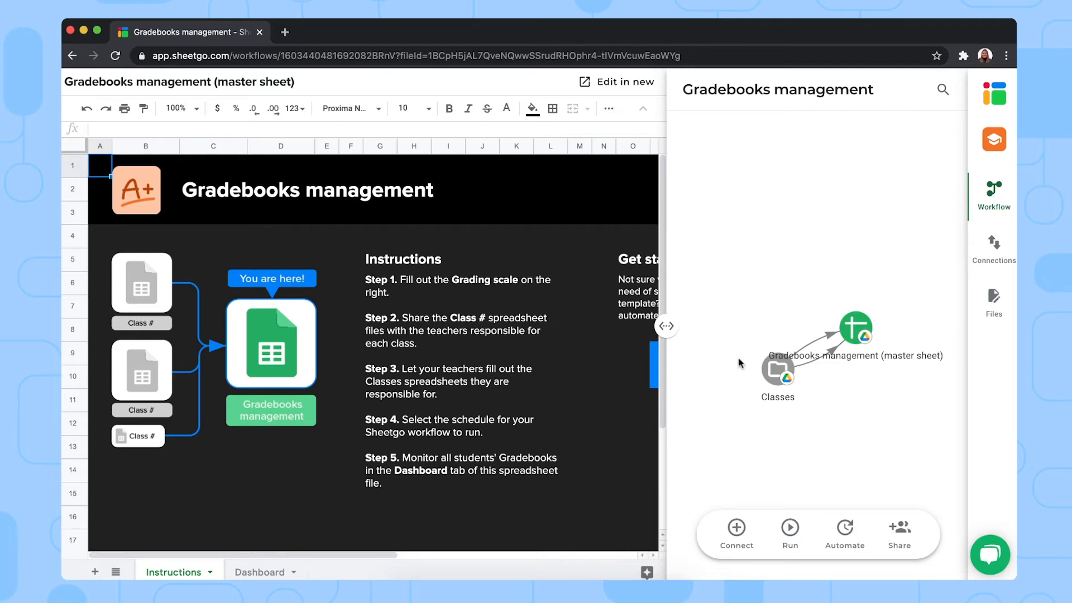
{"action": "mouse_move", "coordinate": [763, 320]}
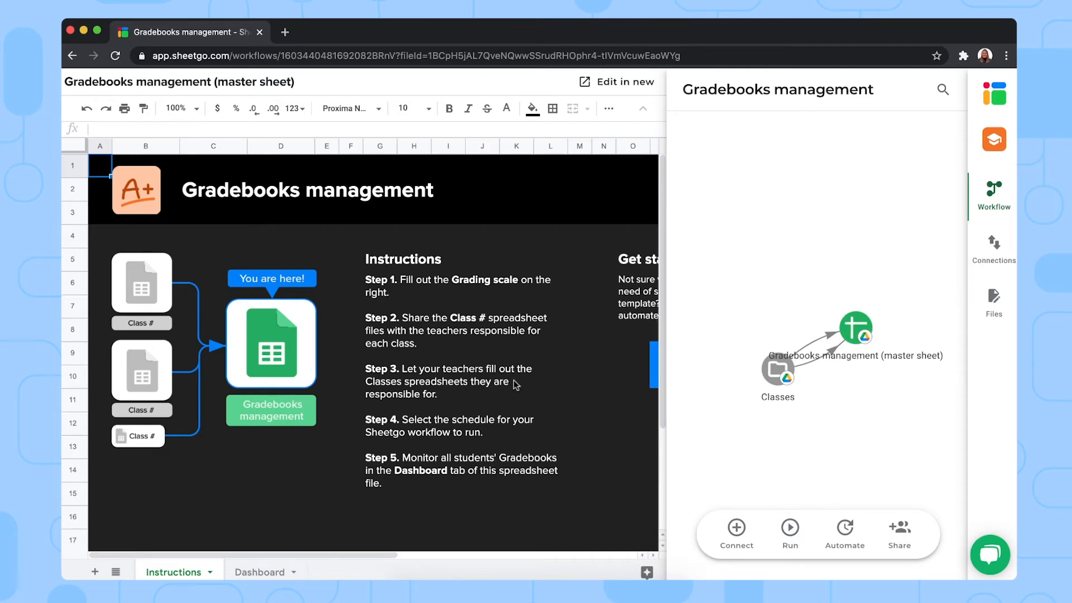
{"action": "mouse_move", "coordinate": [673, 319]}
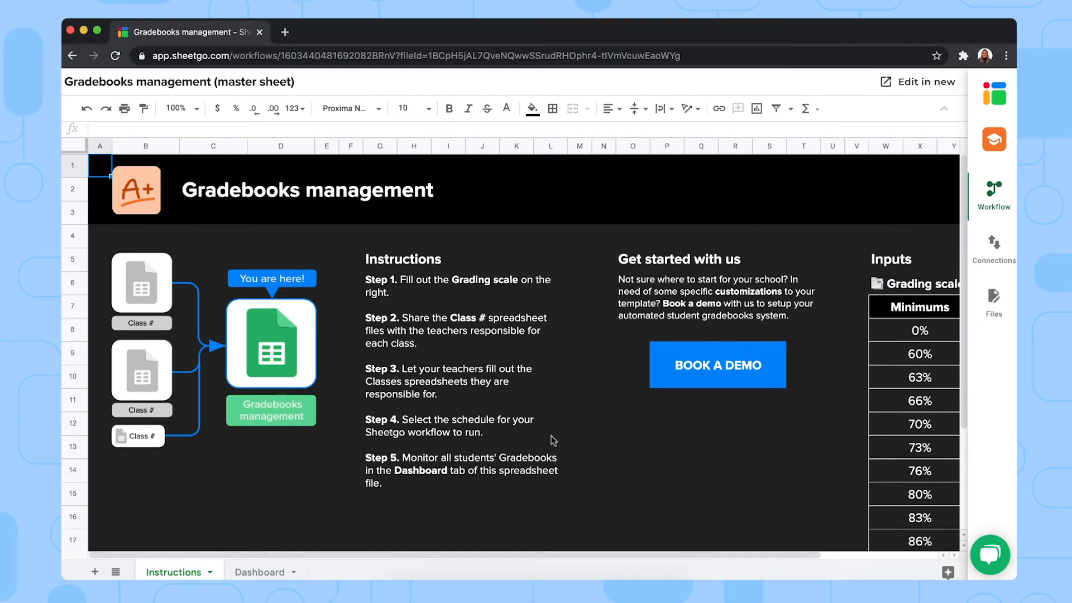
{"action": "mouse_move", "coordinate": [490, 370]}
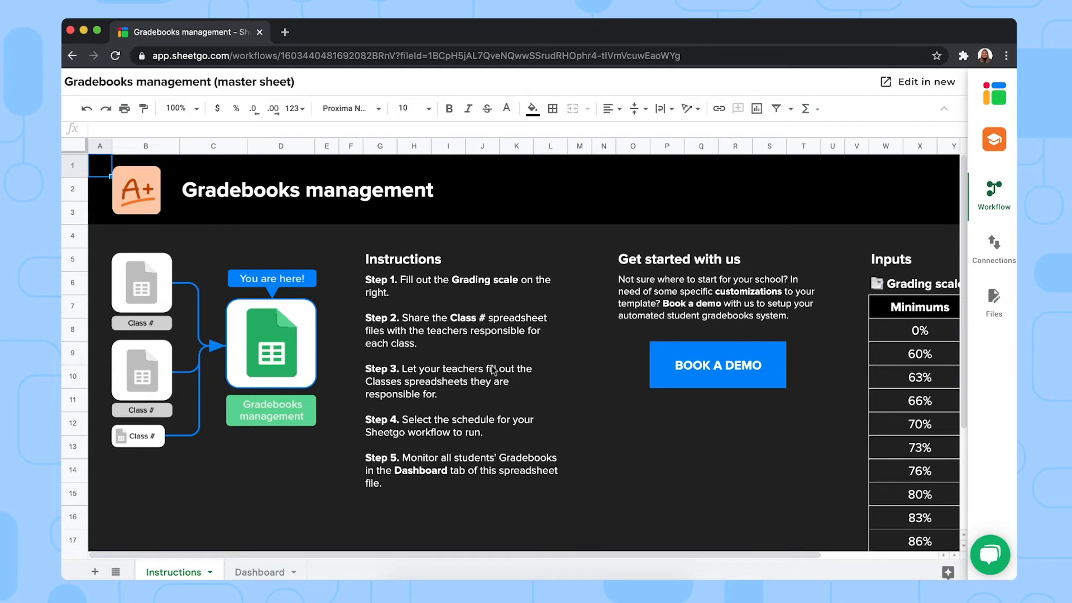
{"action": "mouse_move", "coordinate": [398, 466]}
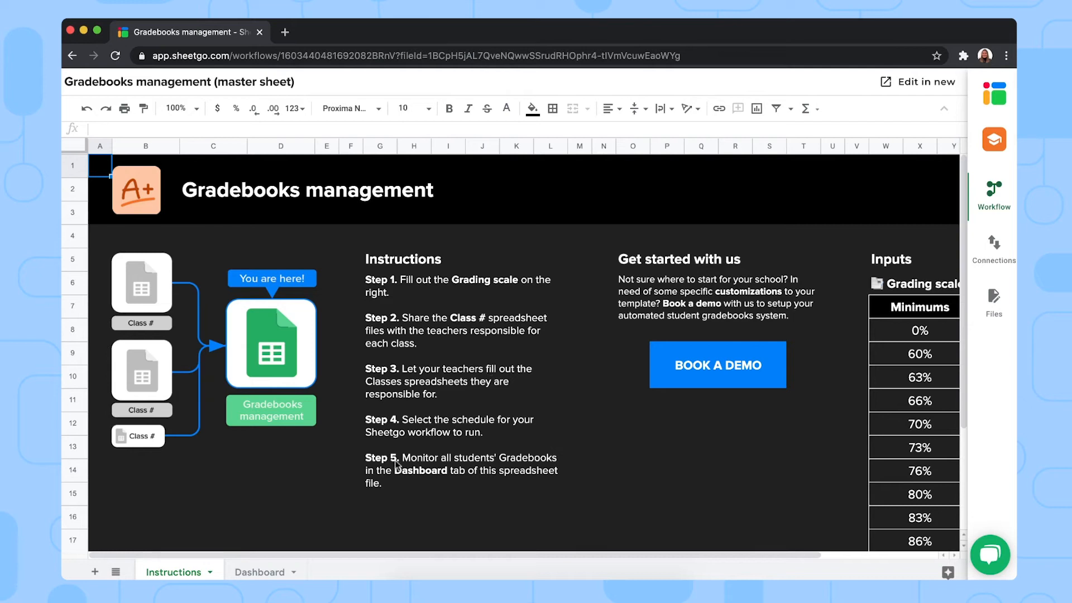
{"action": "mouse_move", "coordinate": [523, 406]}
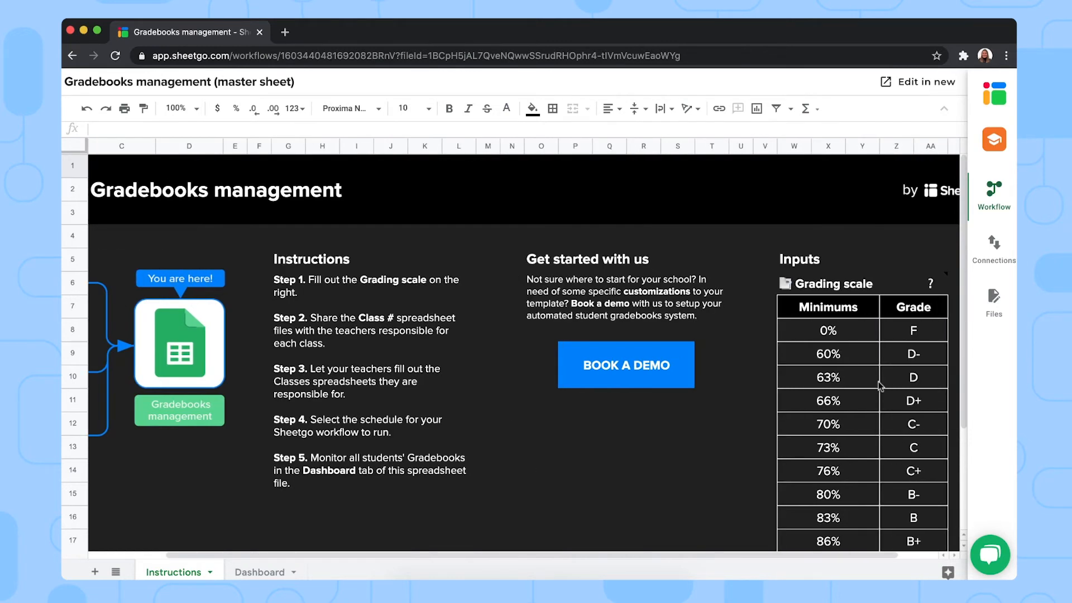
{"action": "mouse_move", "coordinate": [842, 380]}
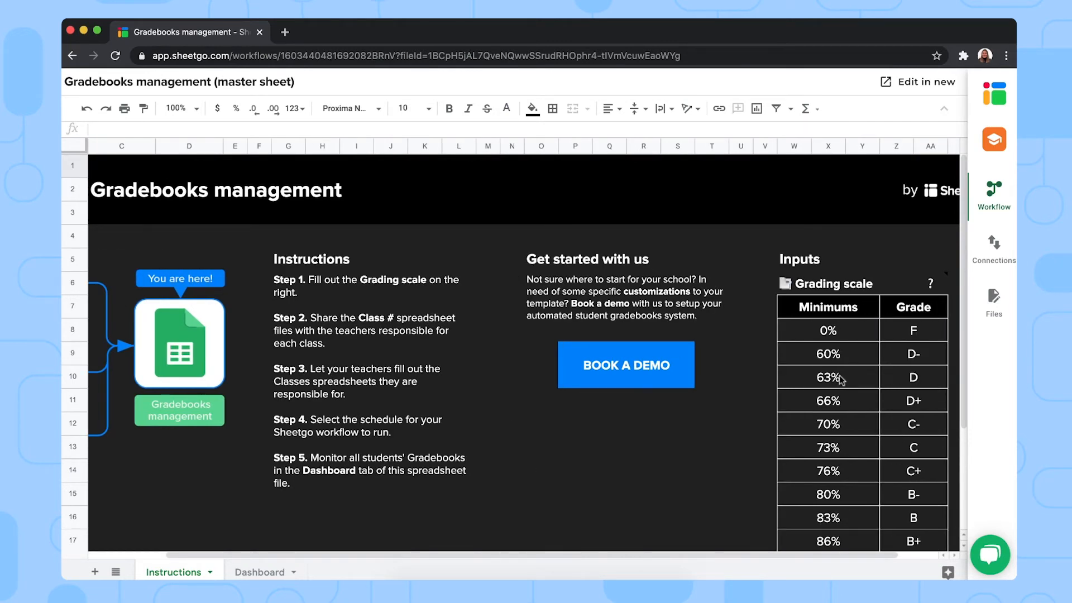
Step: Scroll the Instructions tab right to view the Grading scale table
{"action": "scroll", "scroll_direction": "right", "scroll_amount": 3}
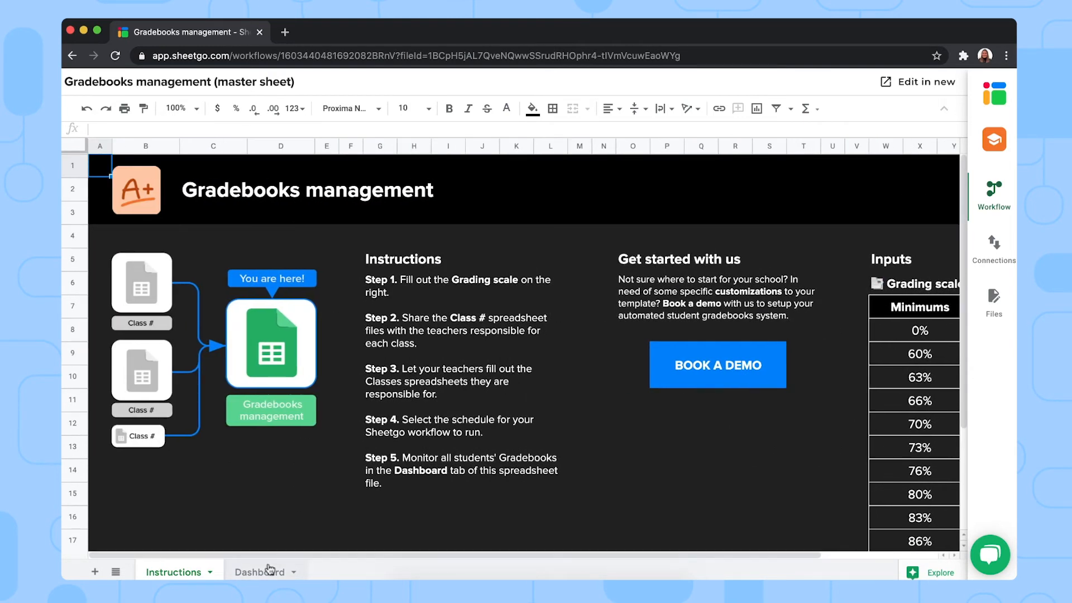
Step: Switch the master sheet to its Dashboard tab with the student grade charts
{"action": "left_click", "coordinate": [260, 572]}
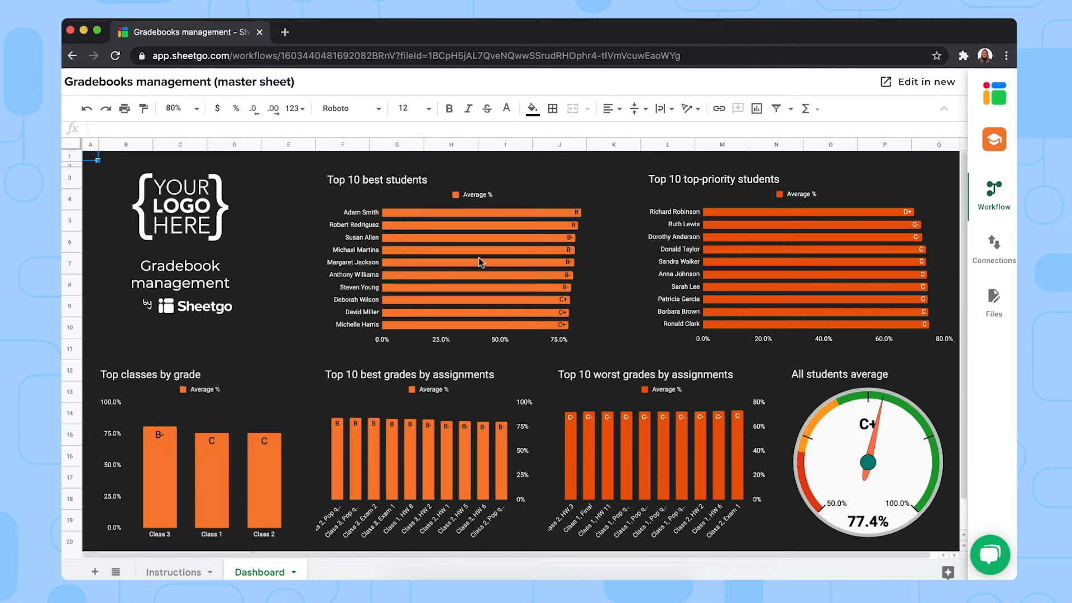
{"action": "mouse_move", "coordinate": [690, 261]}
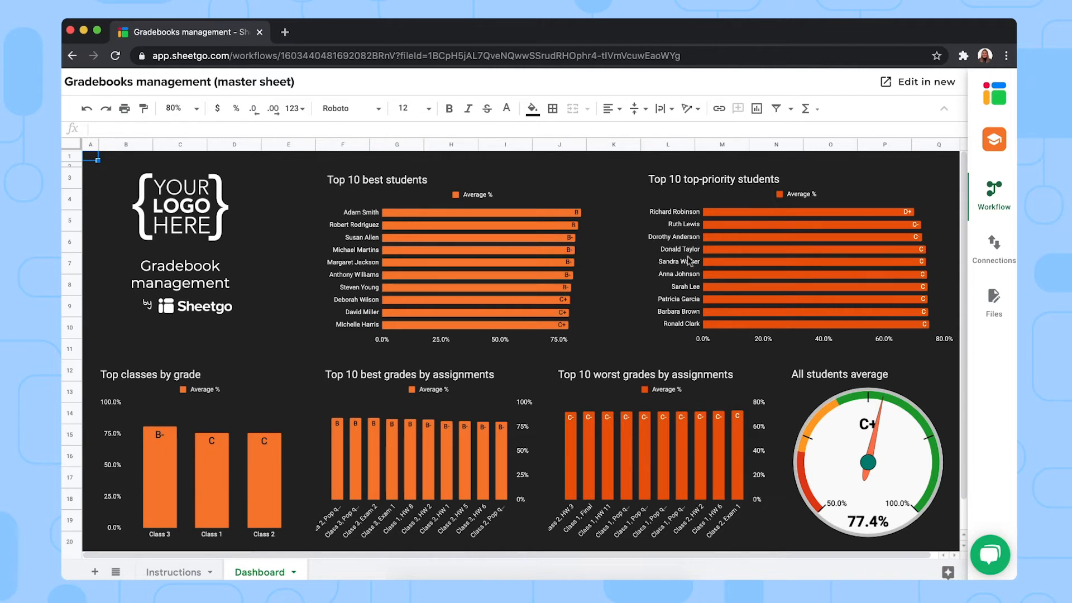
{"action": "mouse_move", "coordinate": [689, 267]}
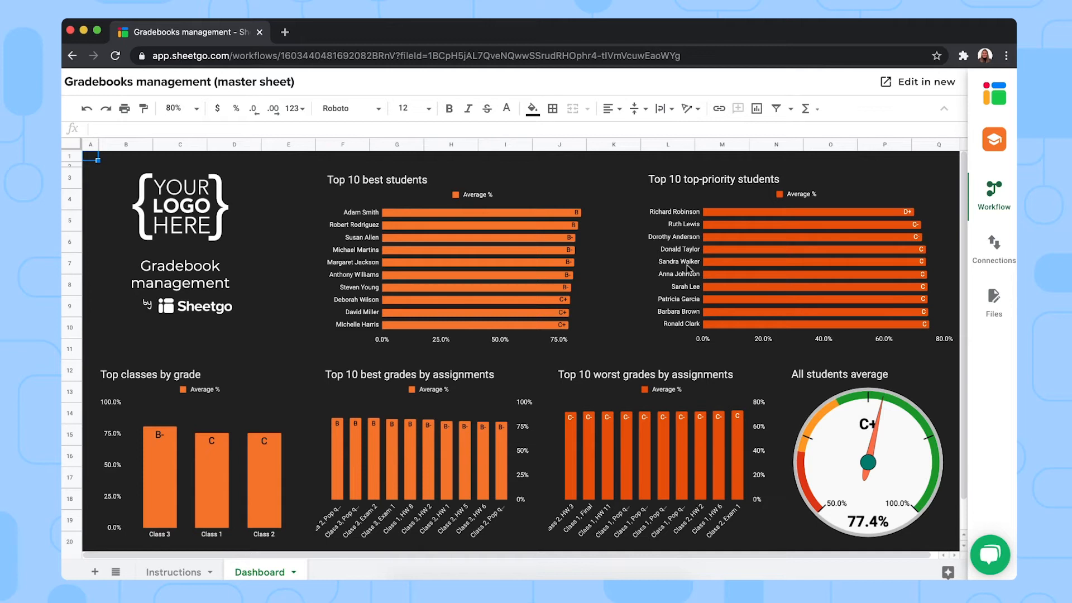
{"action": "mouse_move", "coordinate": [279, 443]}
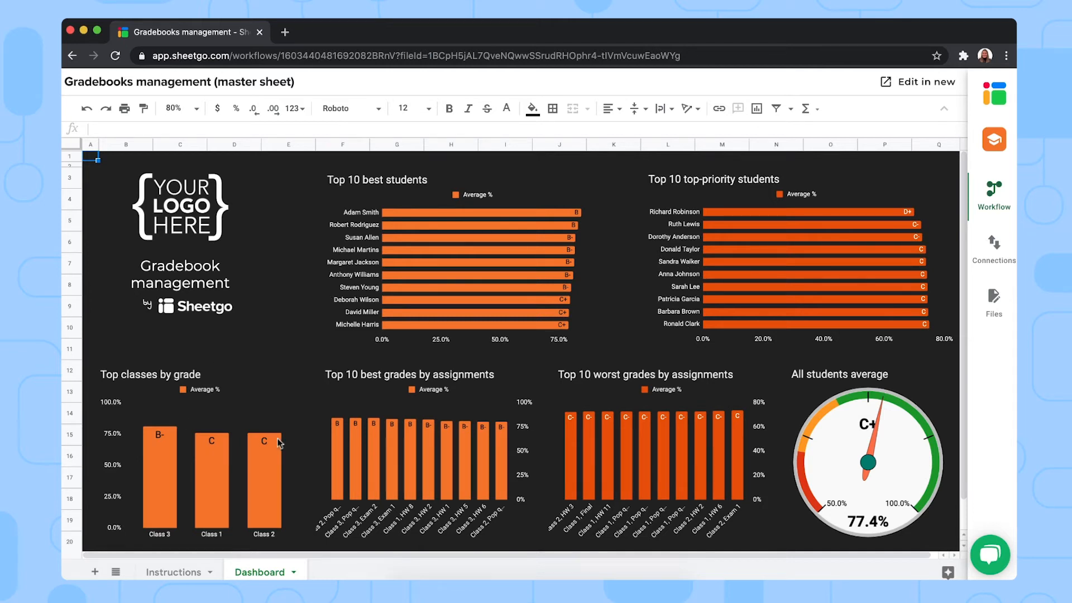
{"action": "mouse_move", "coordinate": [438, 445]}
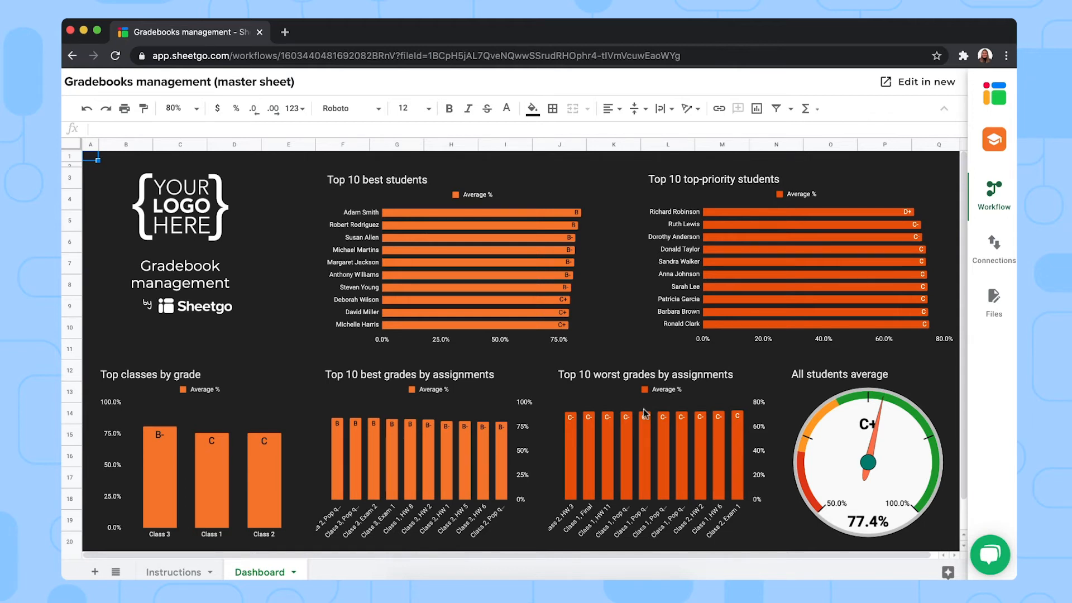
{"action": "mouse_move", "coordinate": [841, 386]}
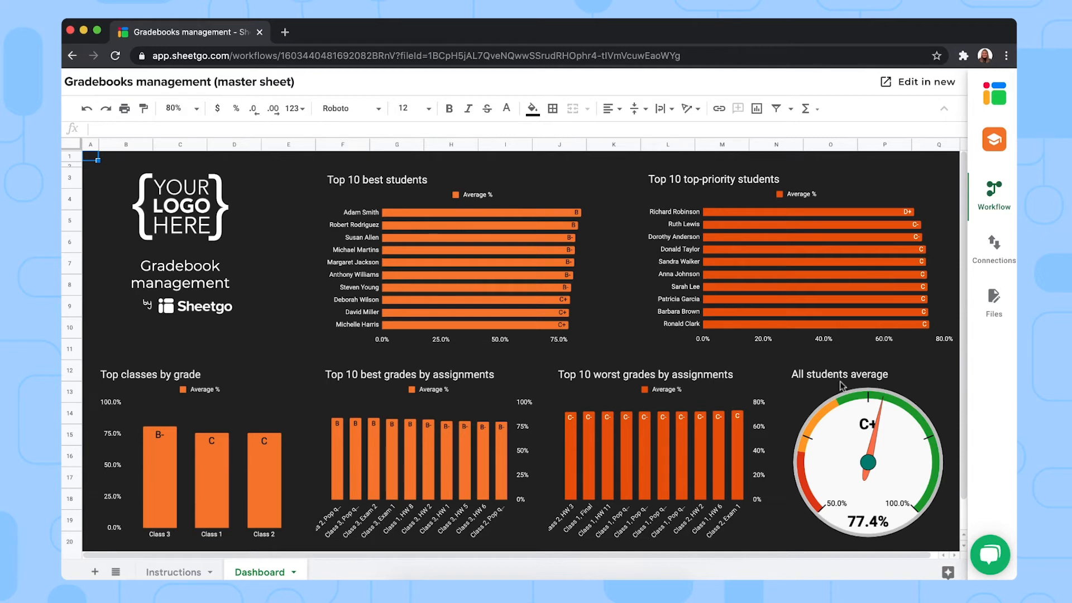
{"action": "mouse_move", "coordinate": [728, 403]}
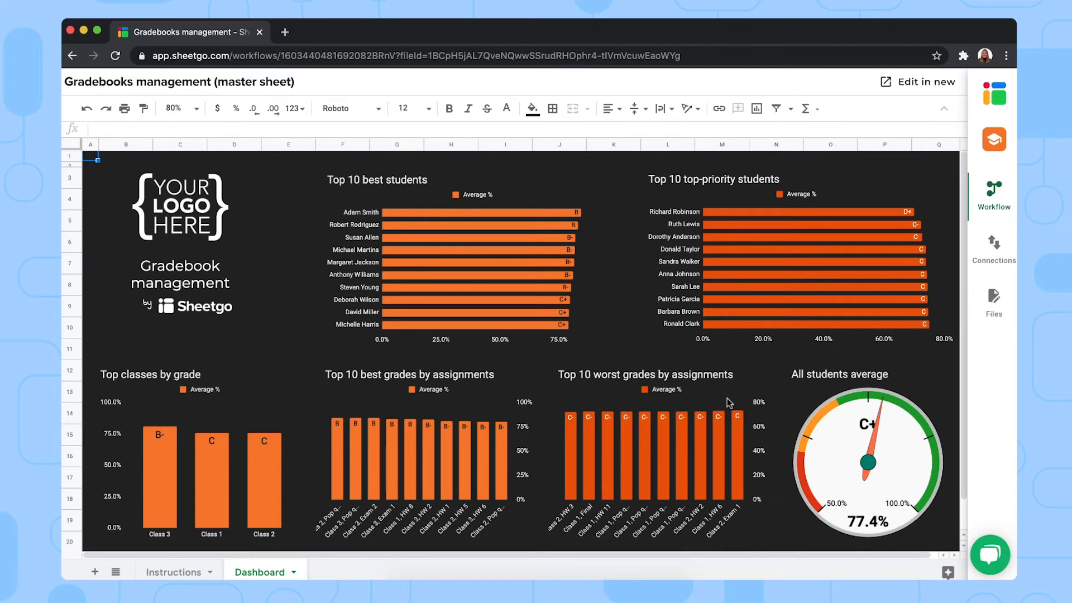
{"action": "mouse_move", "coordinate": [573, 449]}
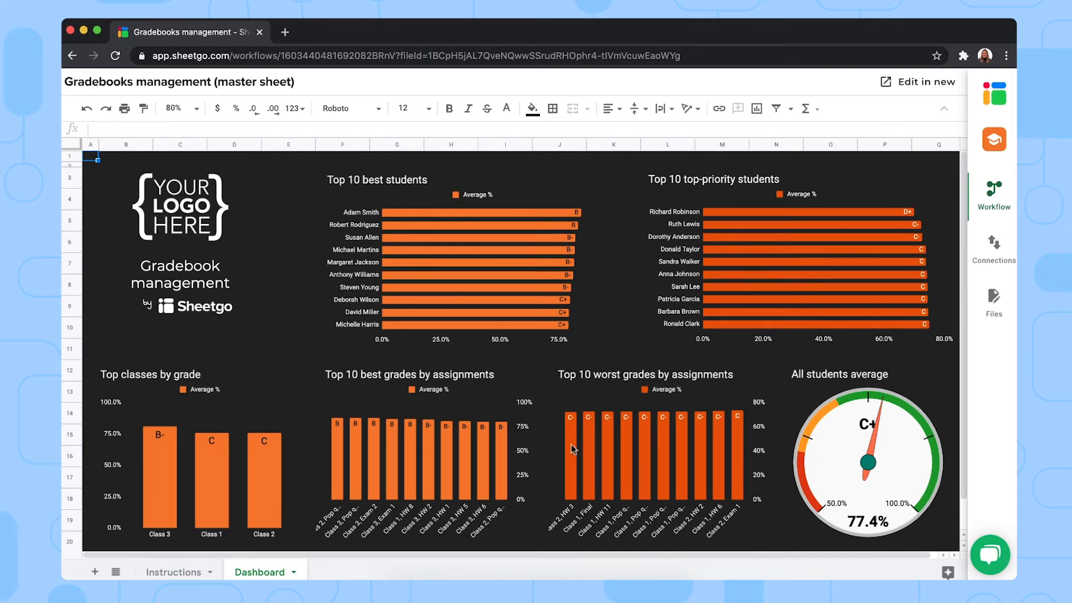
Step: Show the All sheets list of the master sheet's tabs
{"action": "left_click", "coordinate": [115, 572]}
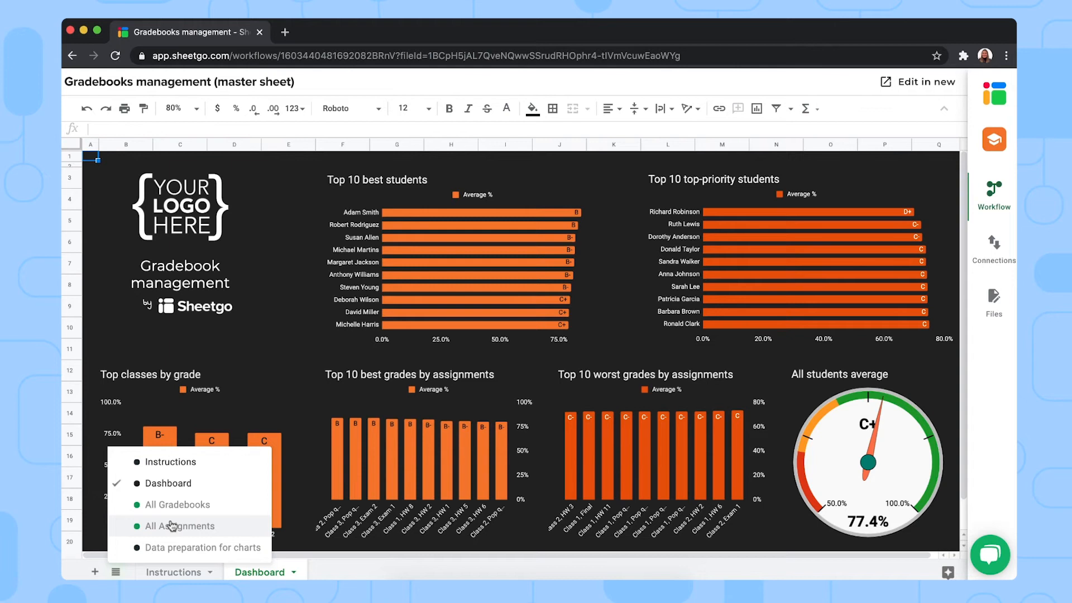
{"action": "mouse_move", "coordinate": [172, 553]}
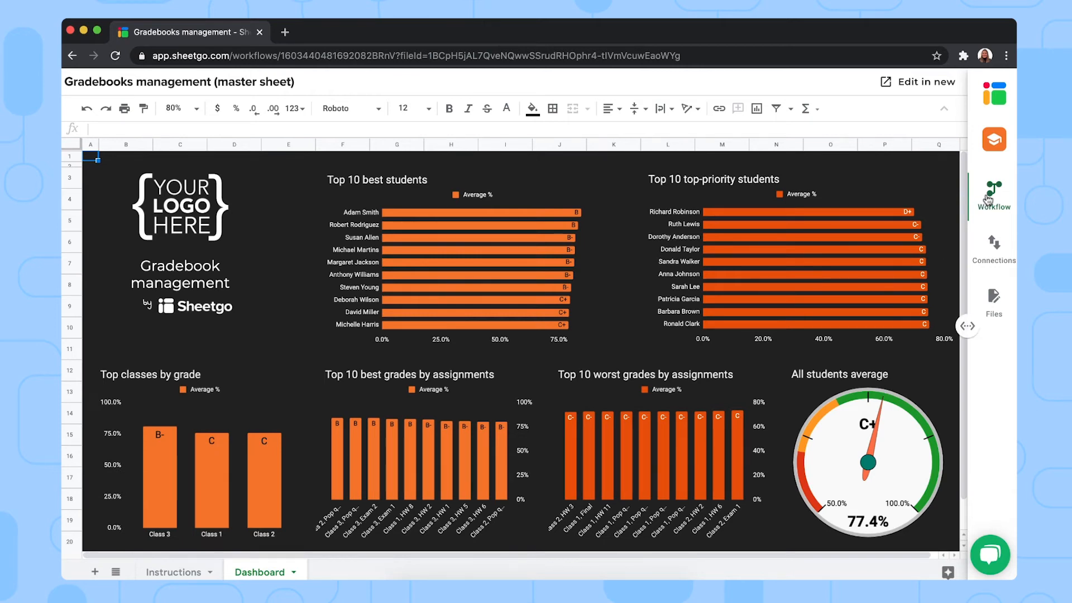
Step: Reopen the workflow panel showing Classes feeding the master sheet
{"action": "left_click", "coordinate": [992, 191]}
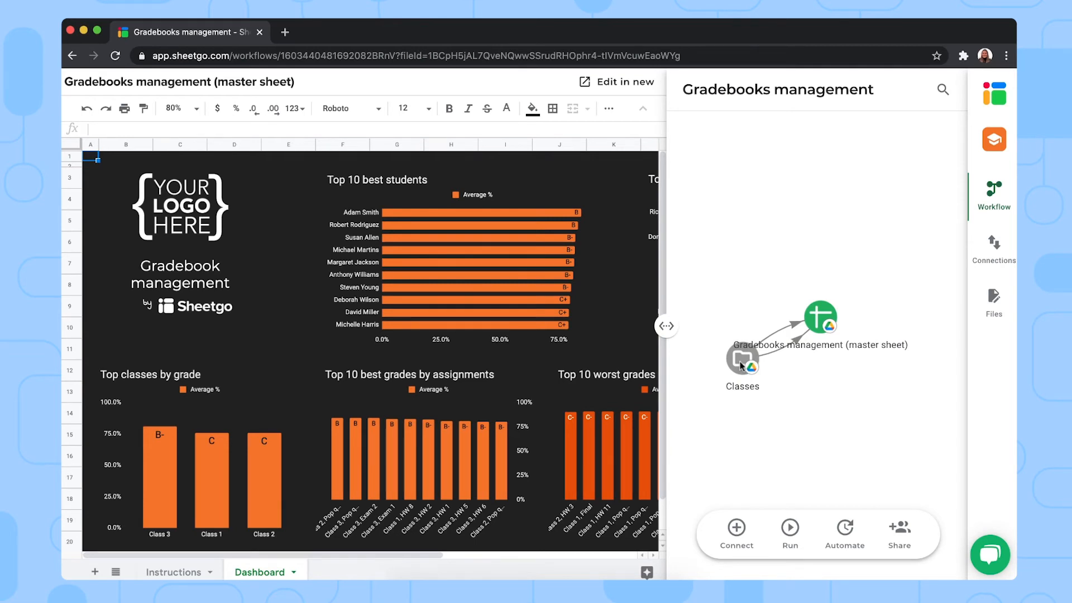
Step: Open the Classes folder in Google Drive and launch the Class 1 spreadsheet
{"action": "left_click", "coordinate": [741, 358]}
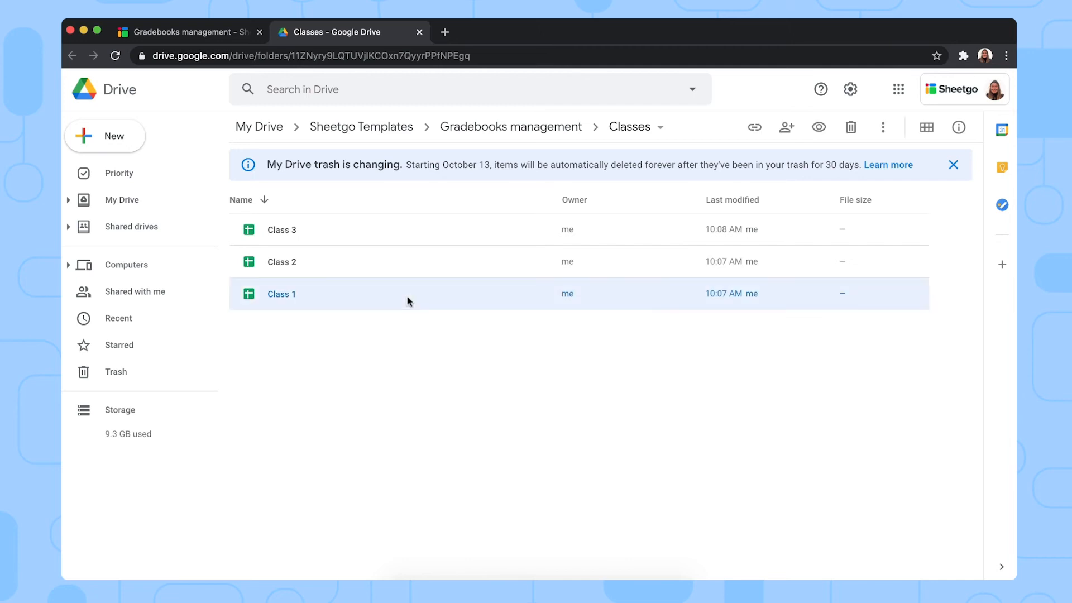
{"action": "double_click", "coordinate": [281, 294]}
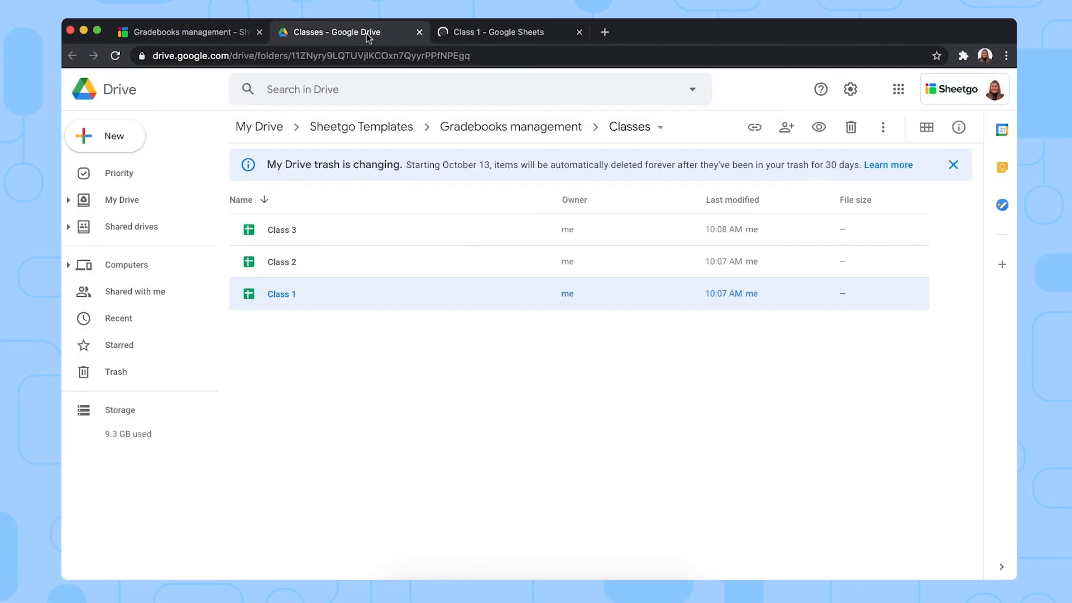
{"action": "mouse_move", "coordinate": [401, 286]}
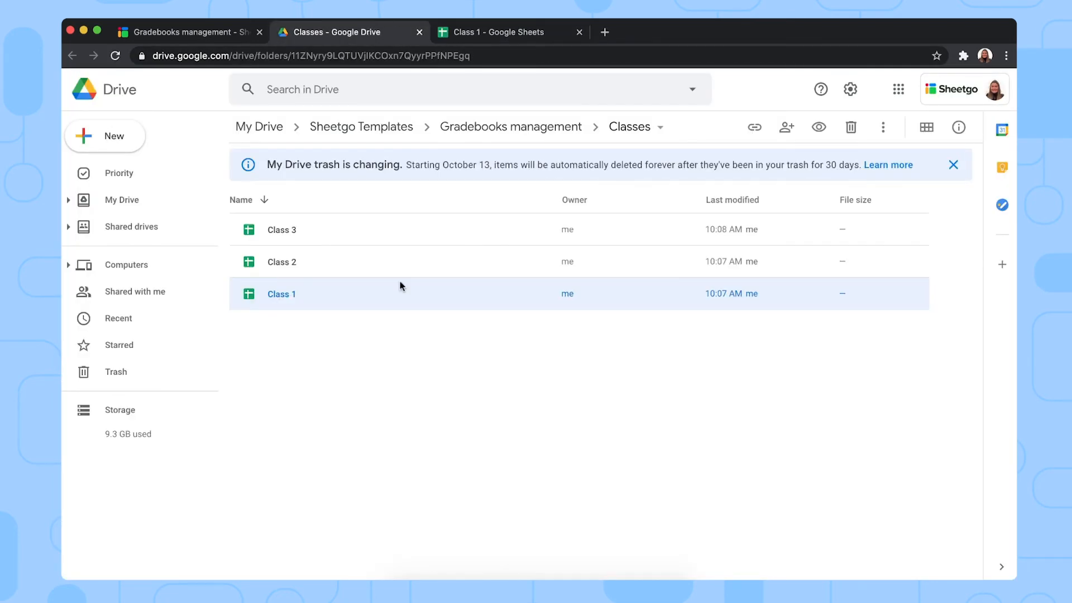
{"action": "mouse_move", "coordinate": [354, 267]}
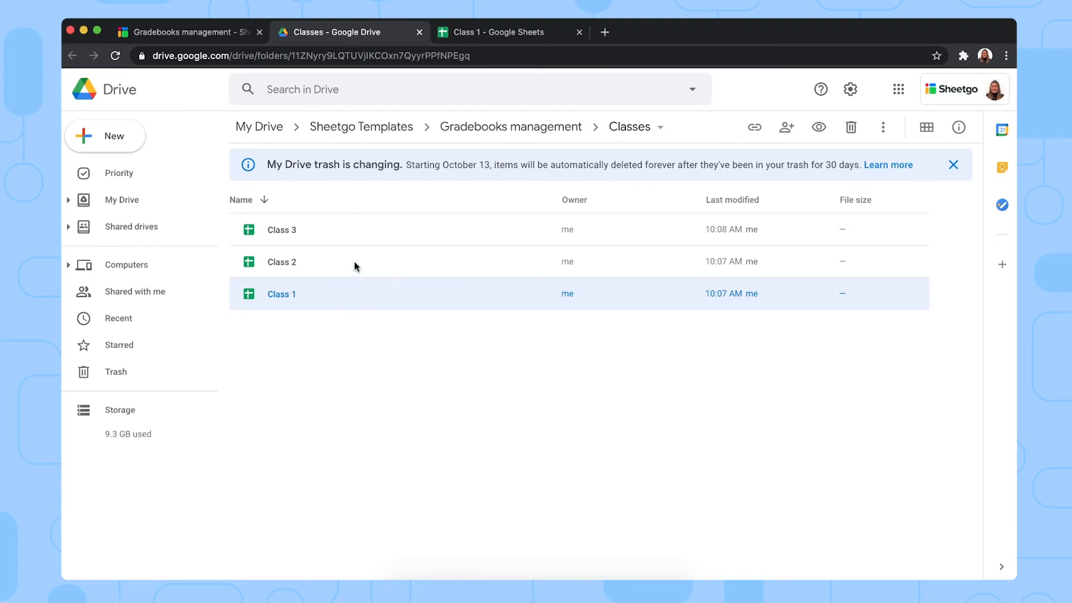
{"action": "mouse_move", "coordinate": [308, 332]}
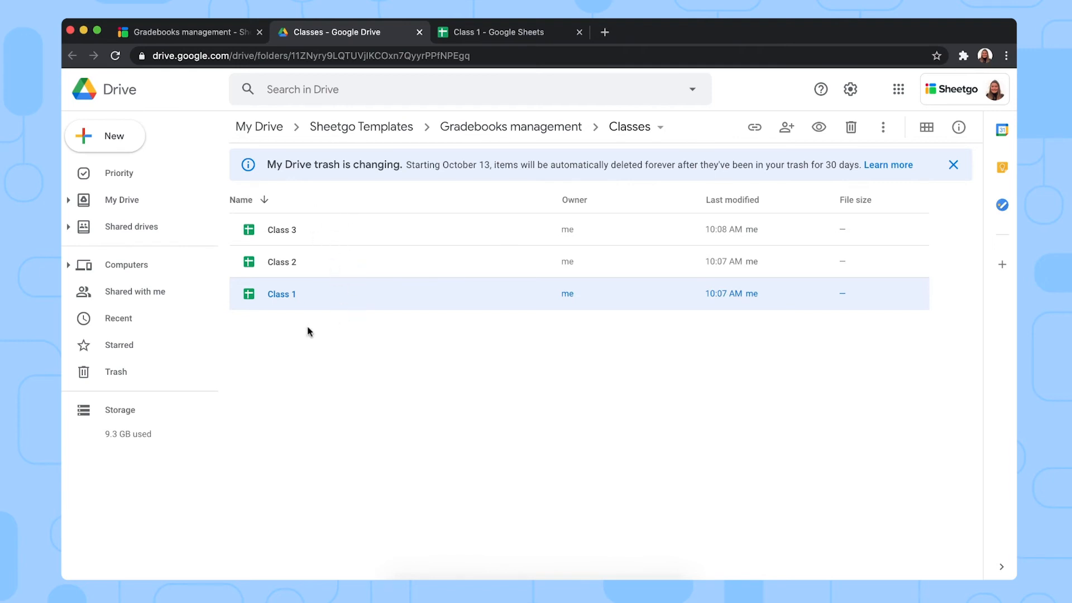
{"action": "mouse_move", "coordinate": [321, 294]}
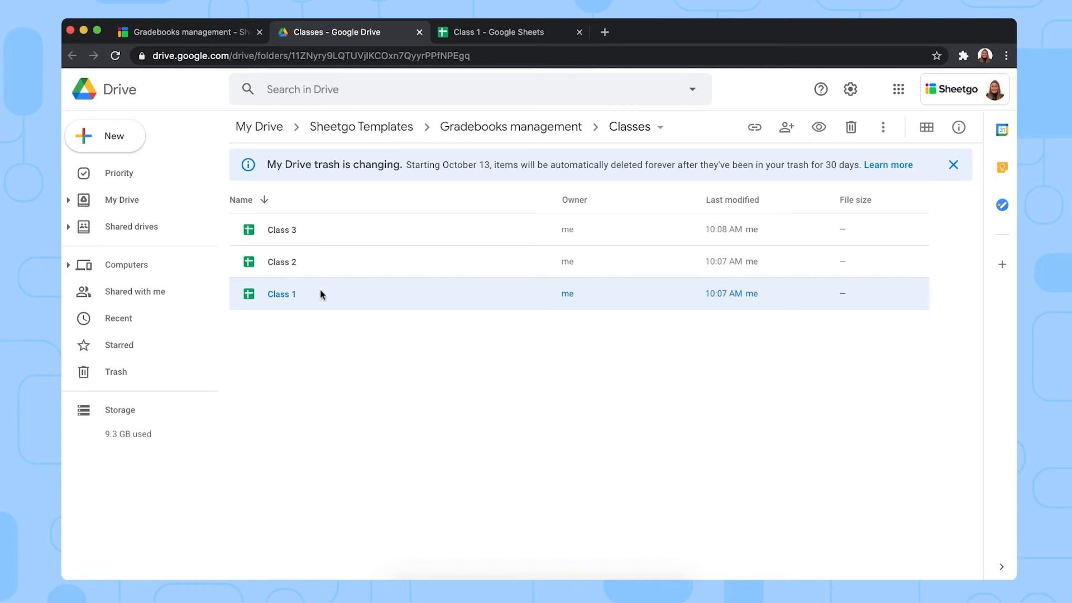
{"action": "mouse_move", "coordinate": [316, 290]}
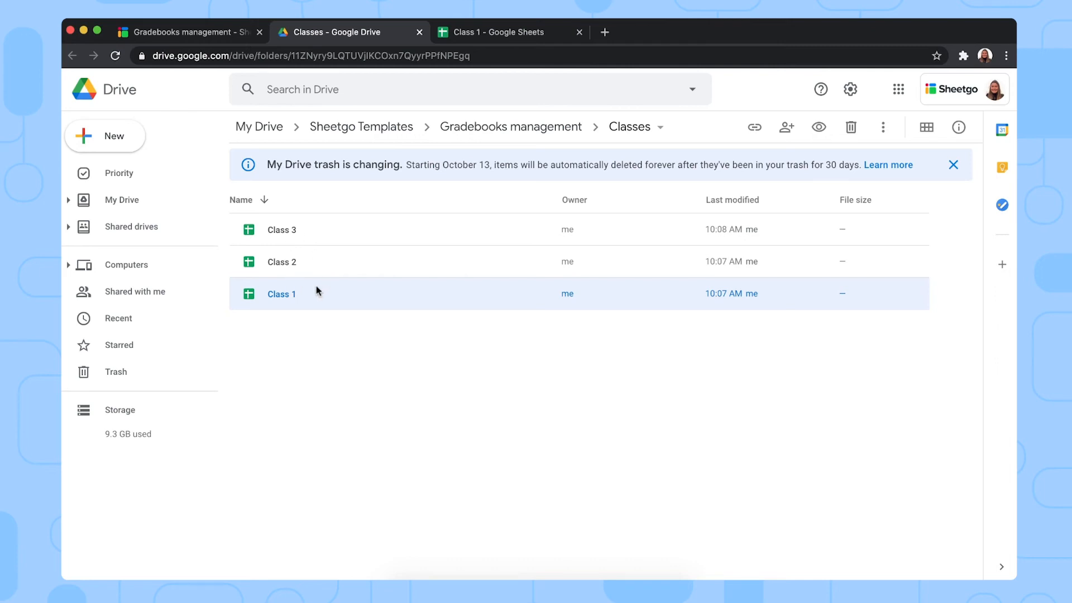
{"action": "mouse_move", "coordinate": [383, 324]}
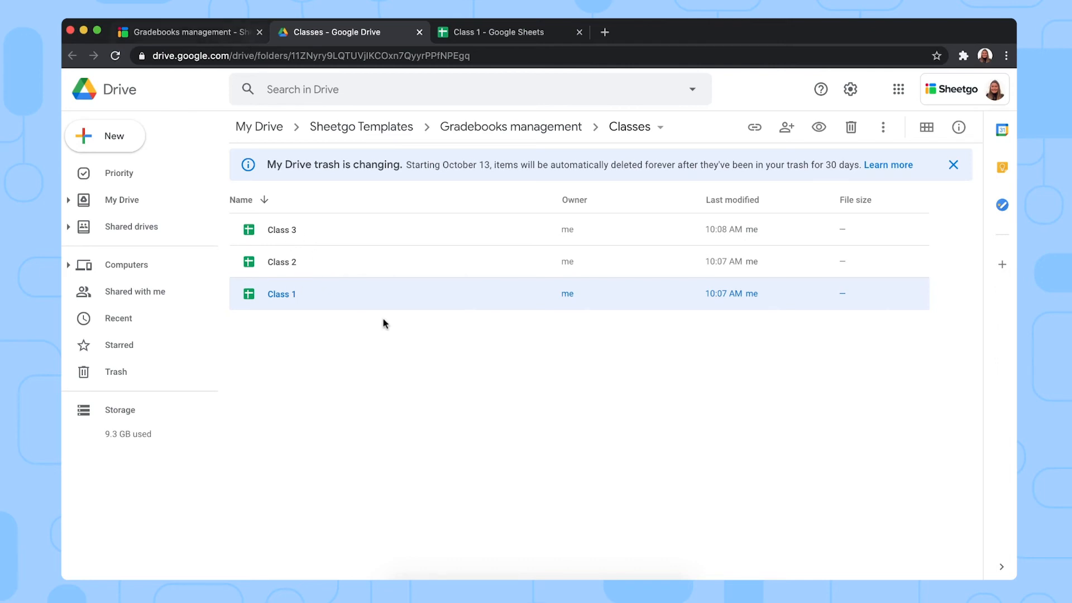
{"action": "mouse_move", "coordinate": [406, 322]}
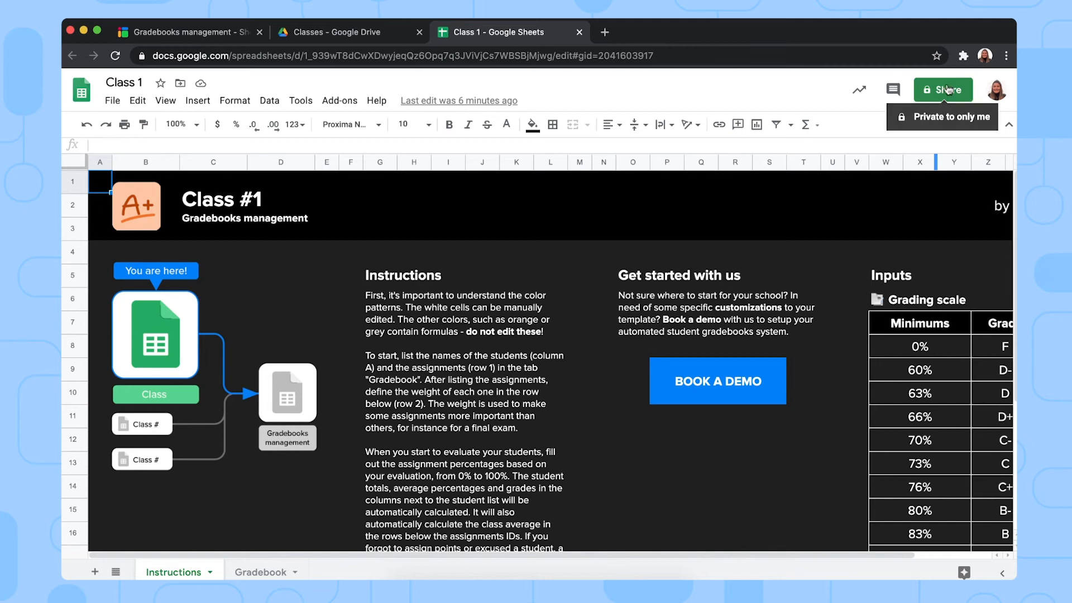
{"action": "mouse_move", "coordinate": [870, 155]}
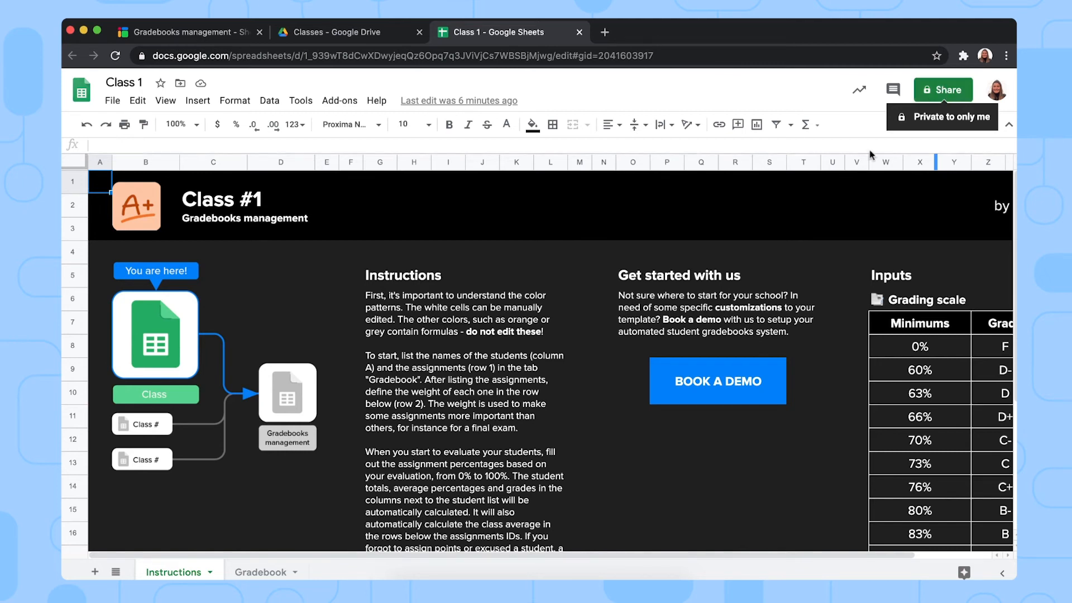
{"action": "mouse_move", "coordinate": [933, 374]}
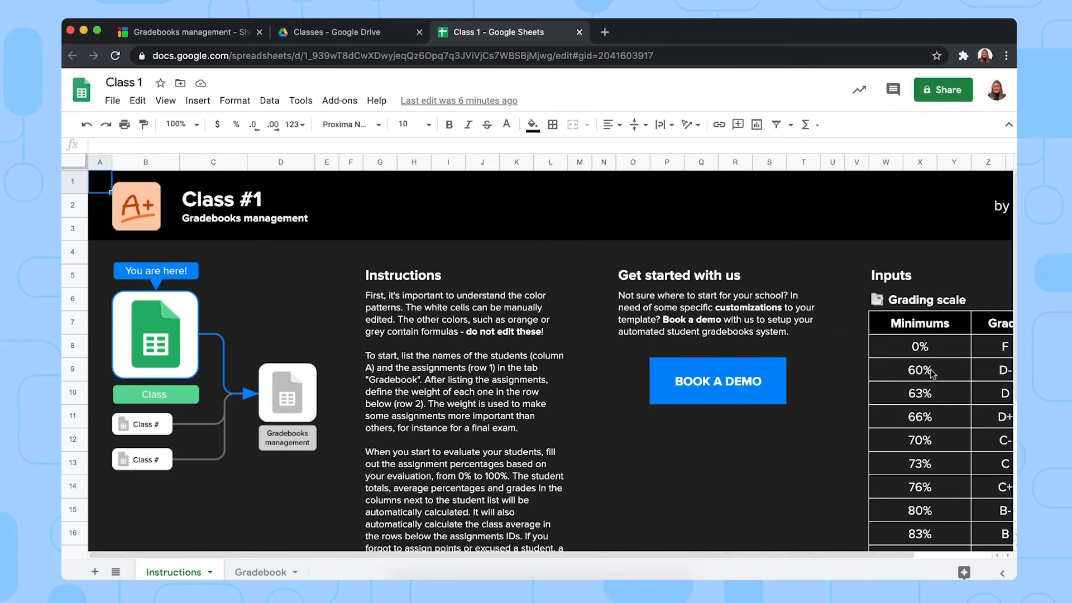
{"action": "mouse_move", "coordinate": [882, 409]}
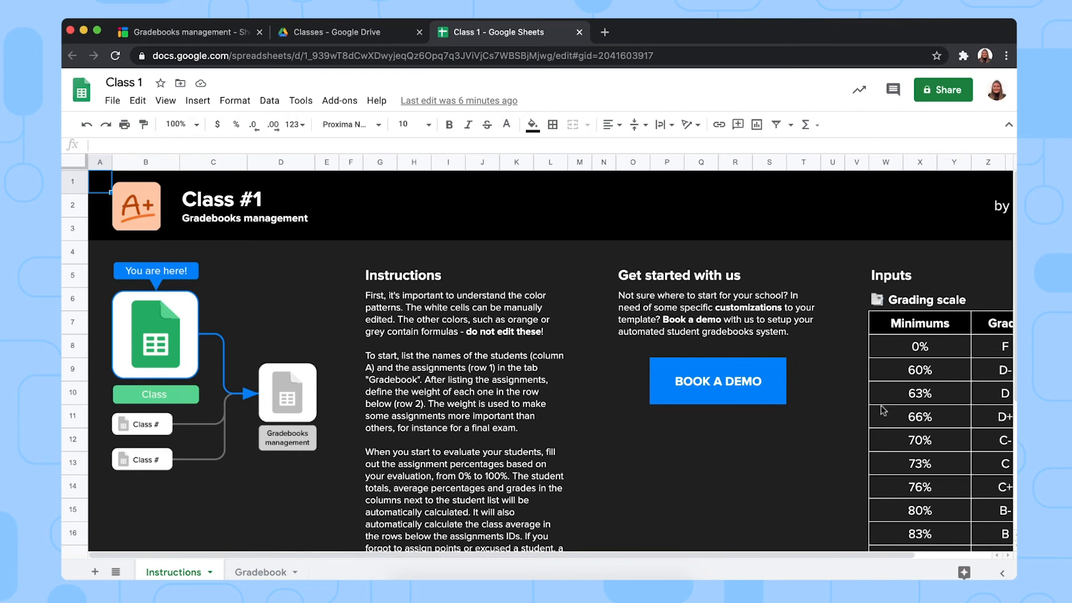
{"action": "mouse_move", "coordinate": [926, 398]}
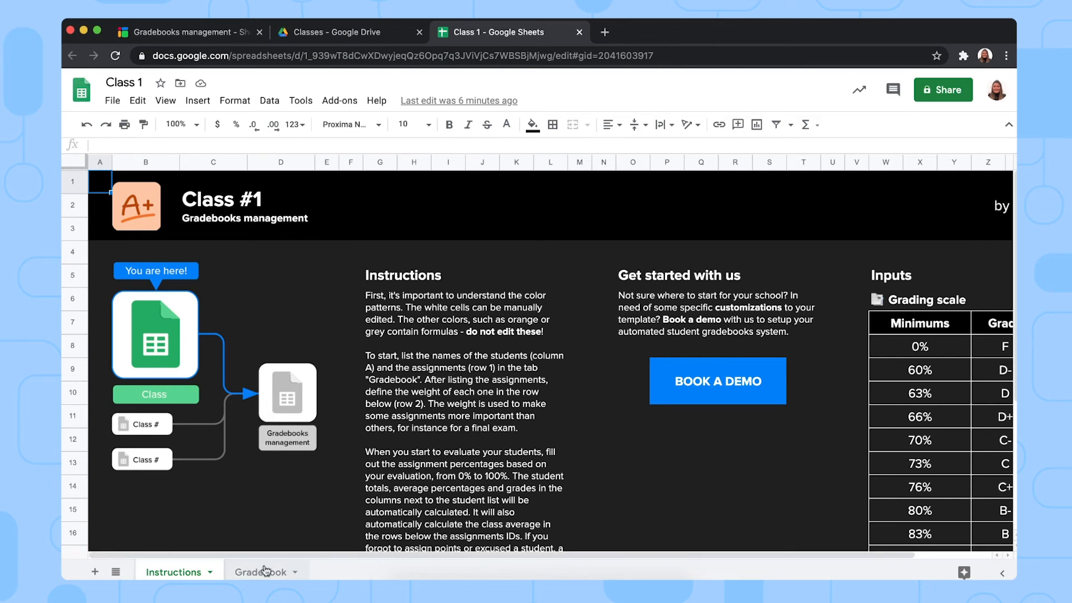
Step: Switch the Class 1 spreadsheet to its Gradebook sheet
{"action": "left_click", "coordinate": [261, 572]}
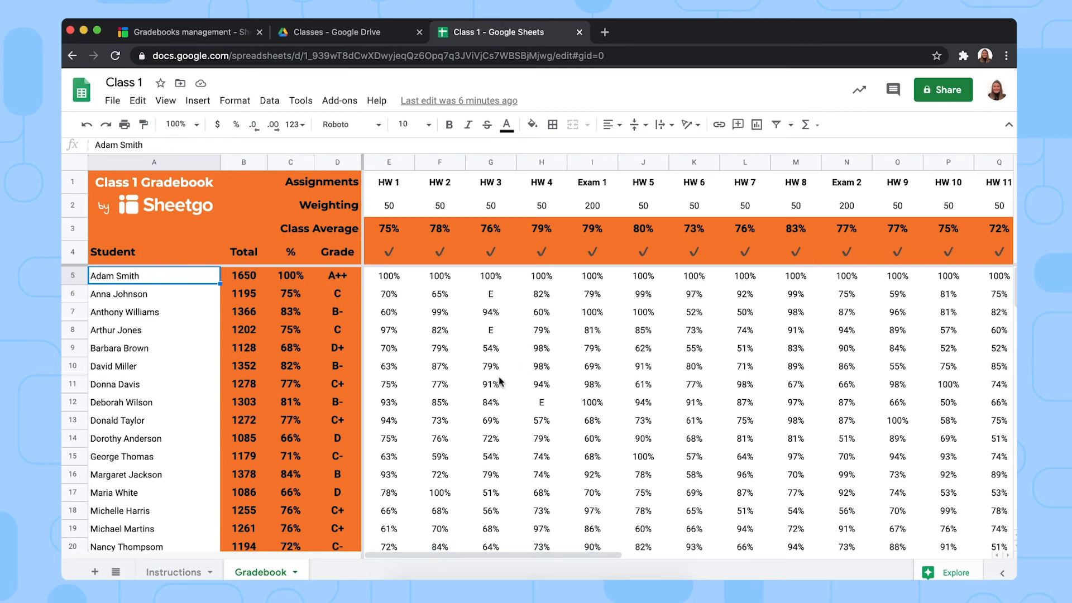
Step: Select the assignment heading row from HW 1 across to the exams
{"action": "left_click", "coordinate": [388, 181]}
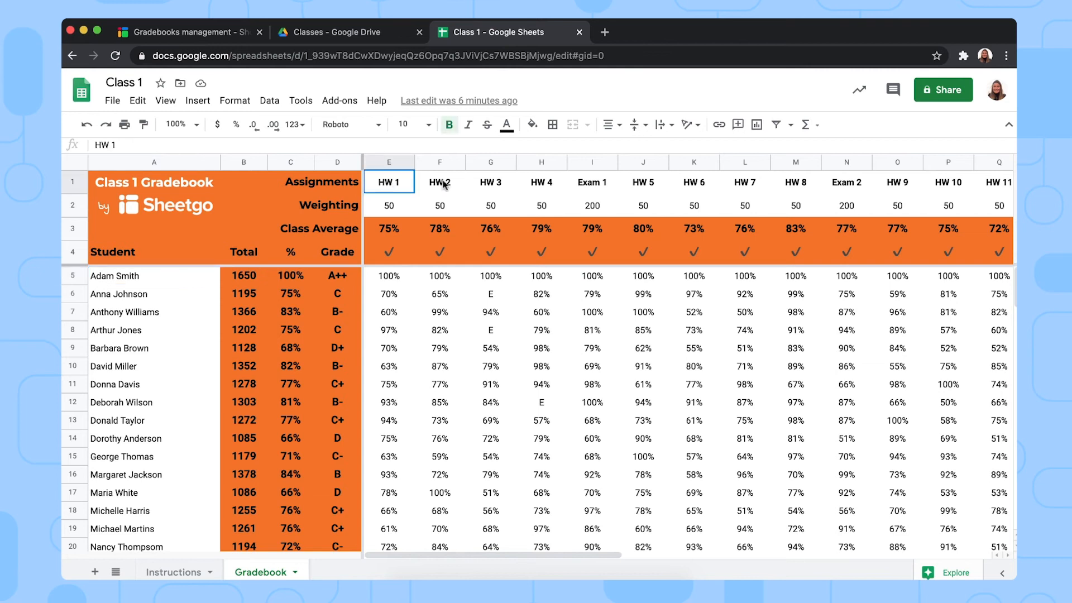
{"action": "left_click_drag", "start_coordinate": [389, 181], "coordinate": [693, 181]}
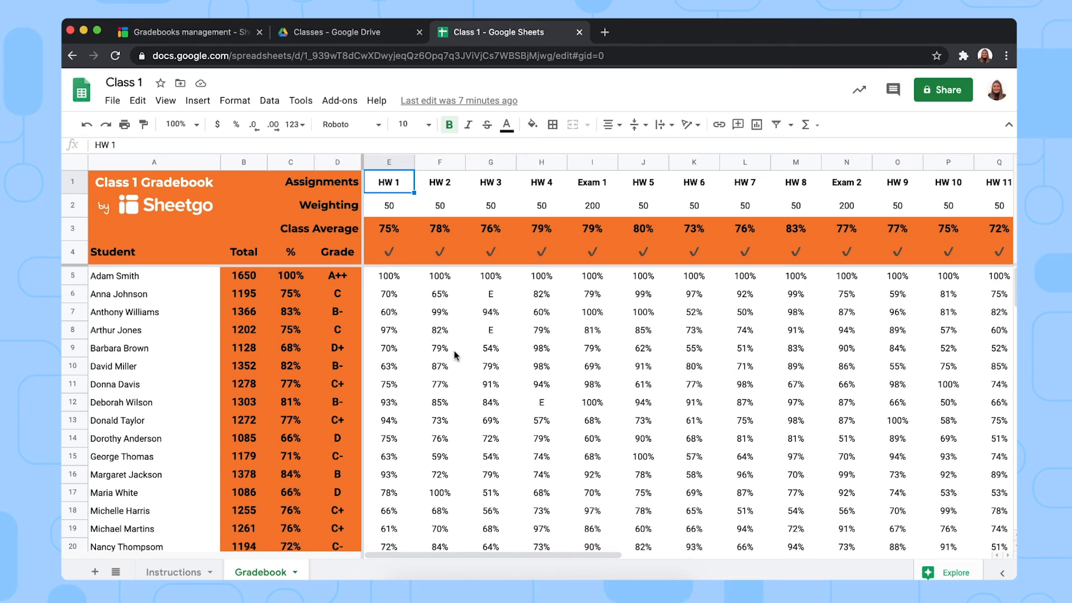
{"action": "mouse_move", "coordinate": [219, 32]}
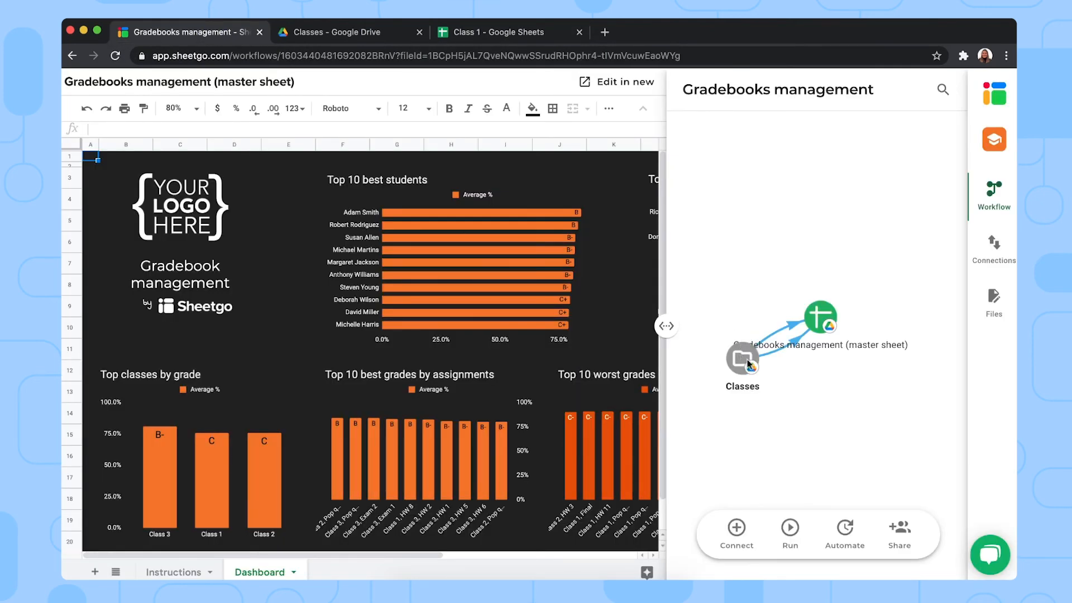
{"action": "mouse_move", "coordinate": [758, 404]}
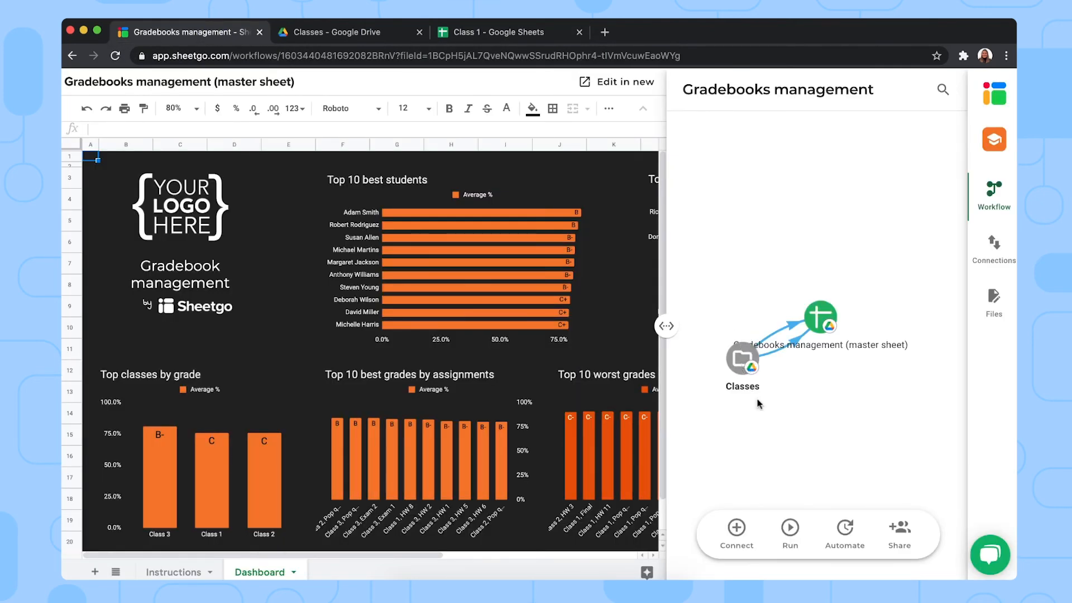
{"action": "mouse_move", "coordinate": [756, 366]}
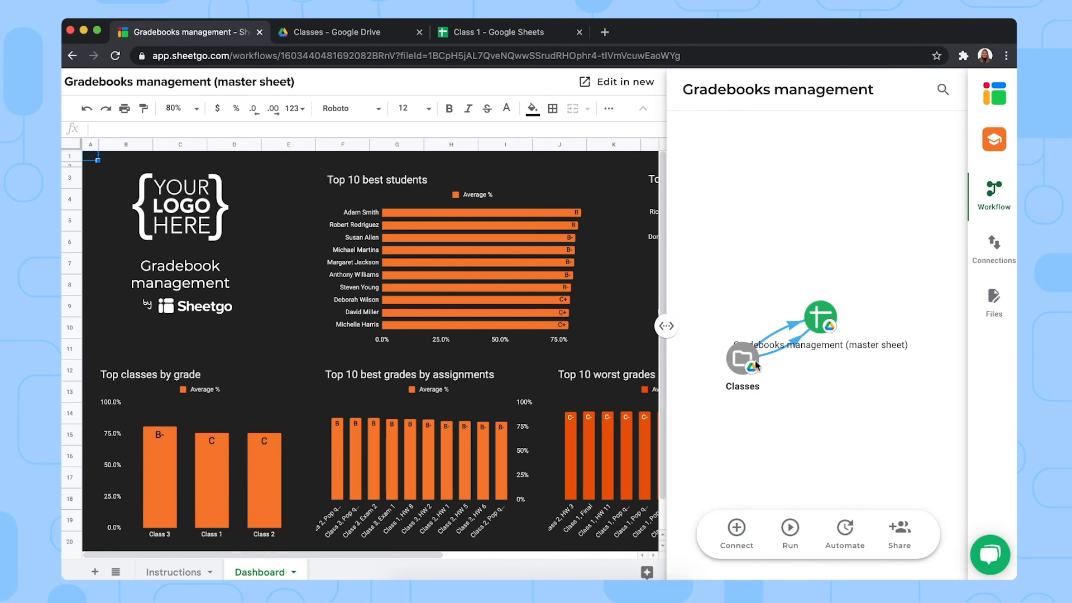
{"action": "mouse_move", "coordinate": [395, 418]}
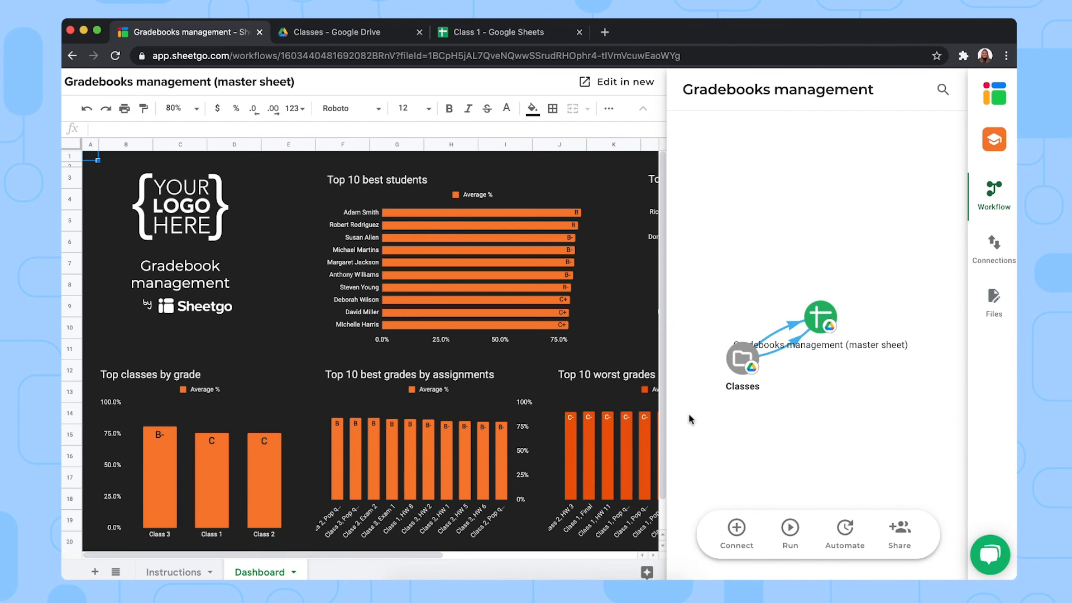
{"action": "mouse_move", "coordinate": [789, 530]}
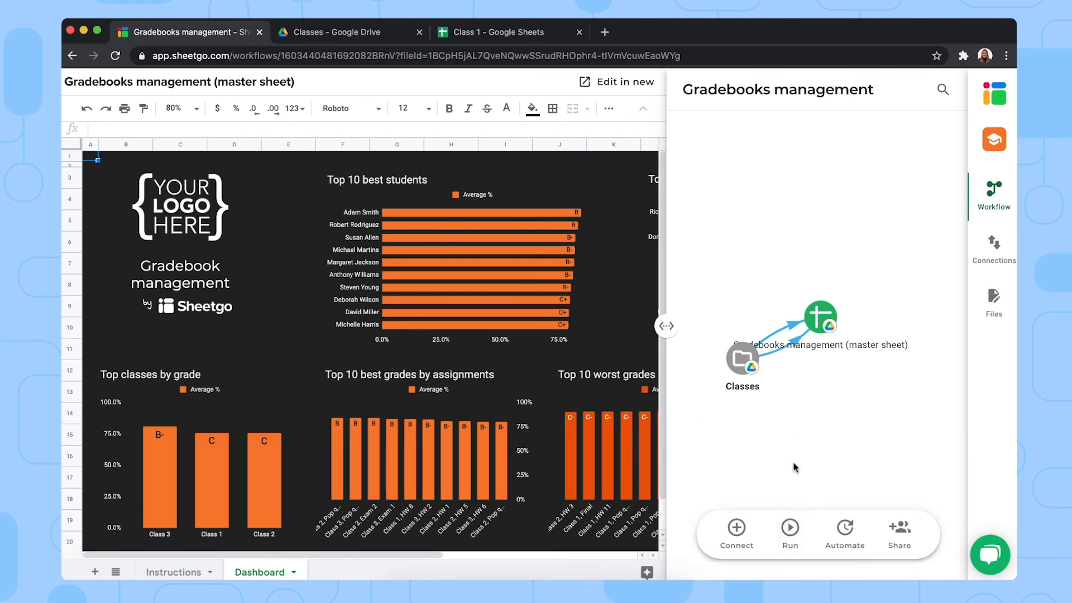
{"action": "mouse_move", "coordinate": [507, 402]}
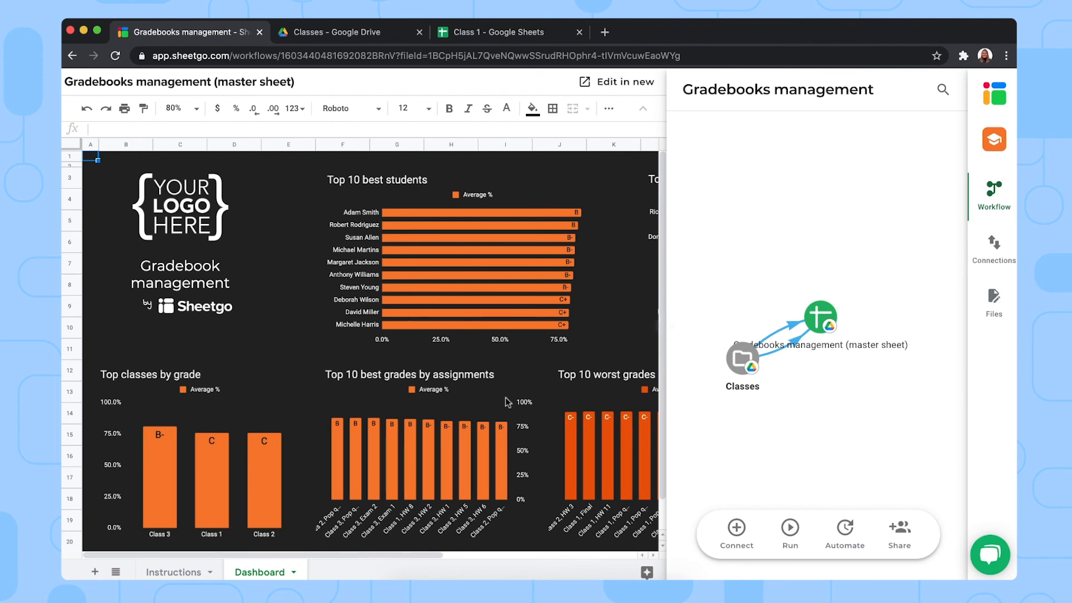
{"action": "mouse_move", "coordinate": [810, 491]}
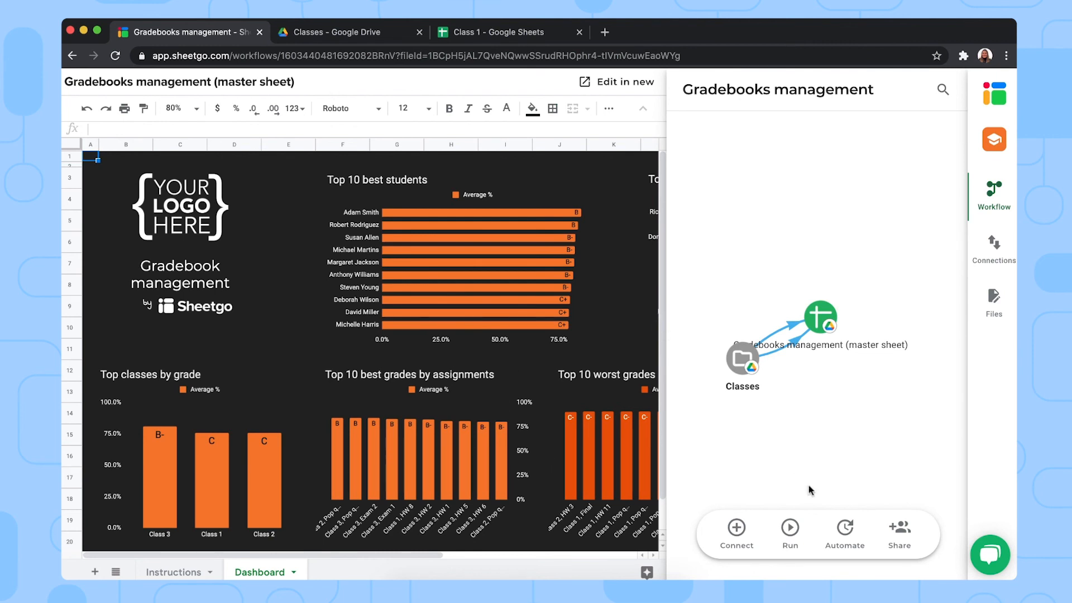
{"action": "mouse_move", "coordinate": [844, 529]}
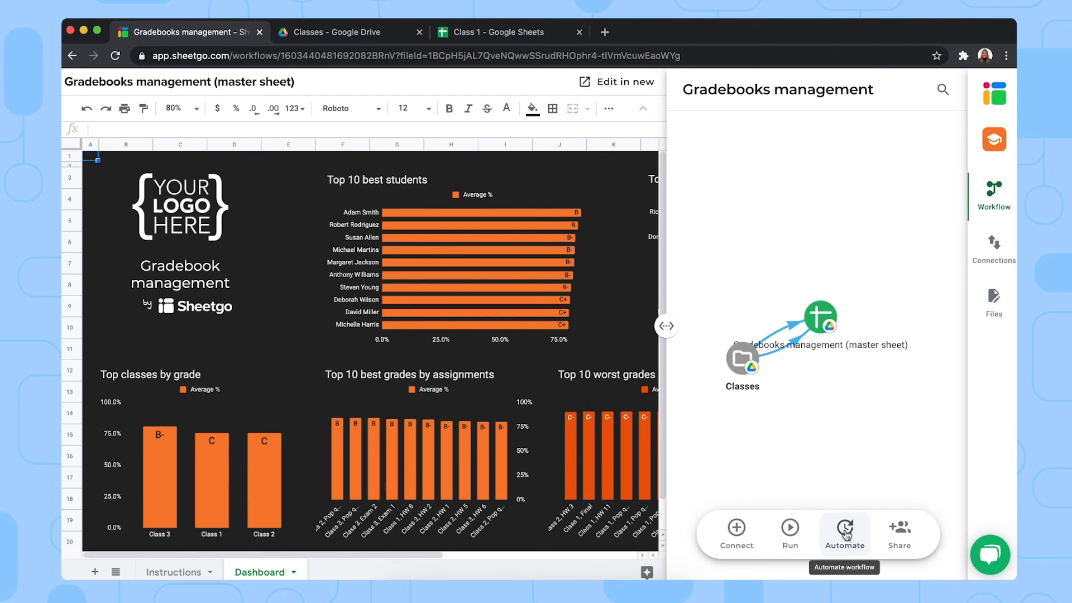